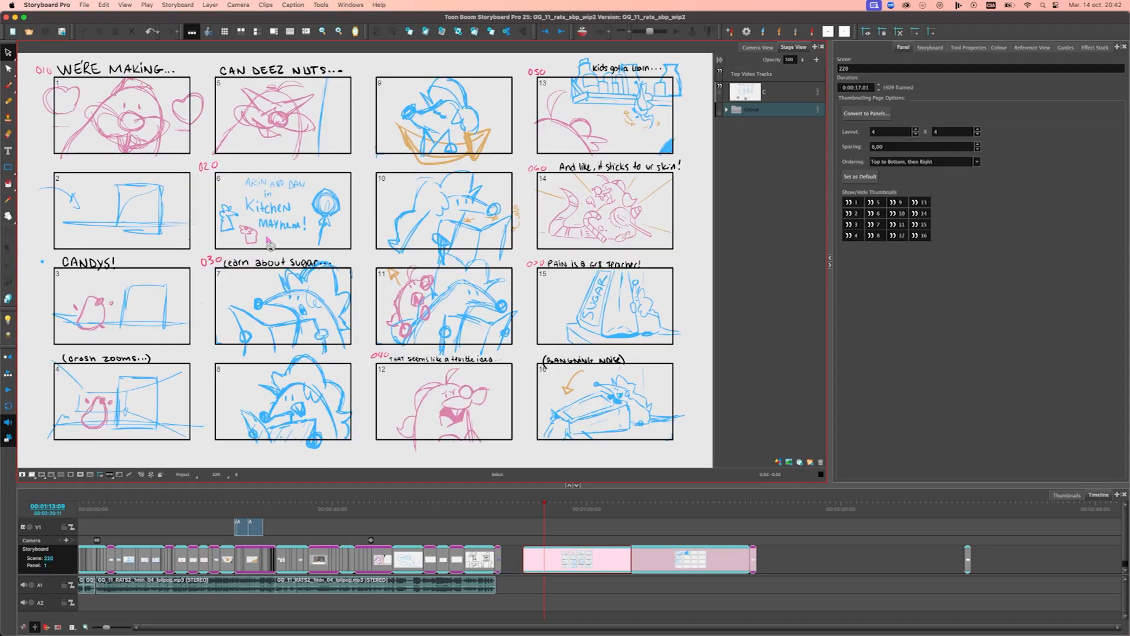
mouse_move(437, 164)
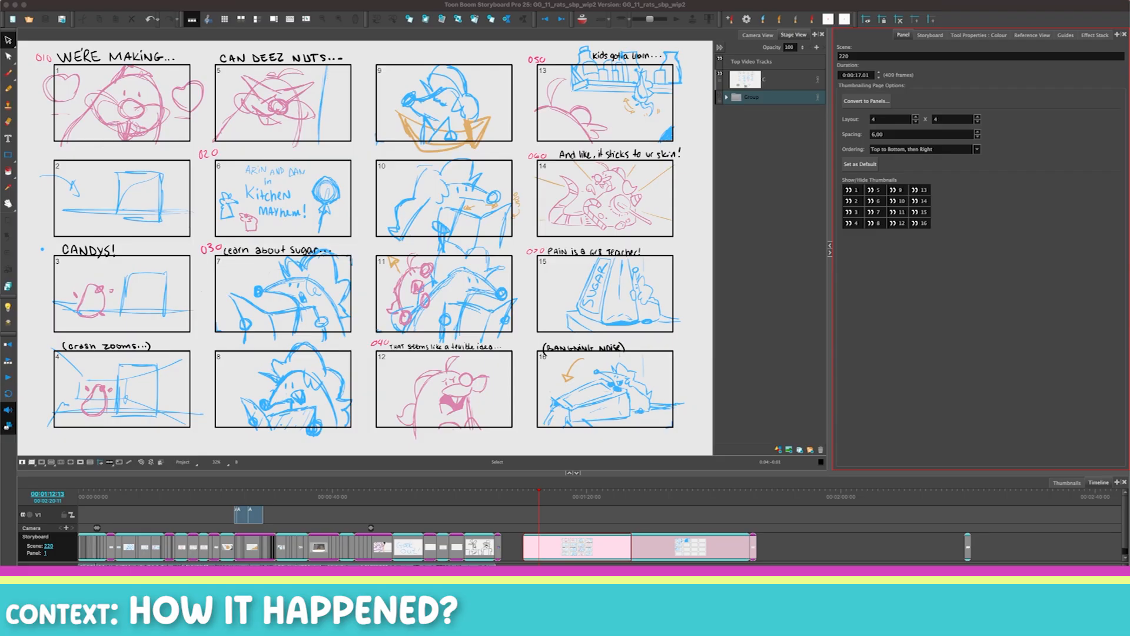
mouse_move(757, 497)
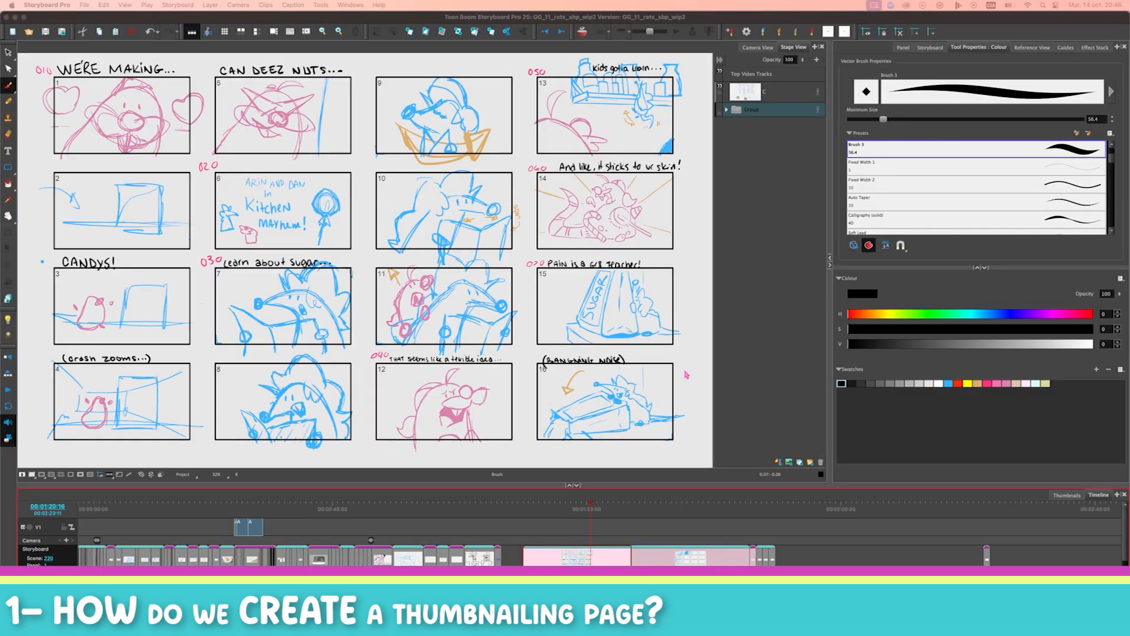
- Add a new blank thumbnailing page, TBM_01, with a 6x6 grid of frames
left_click(178, 5)
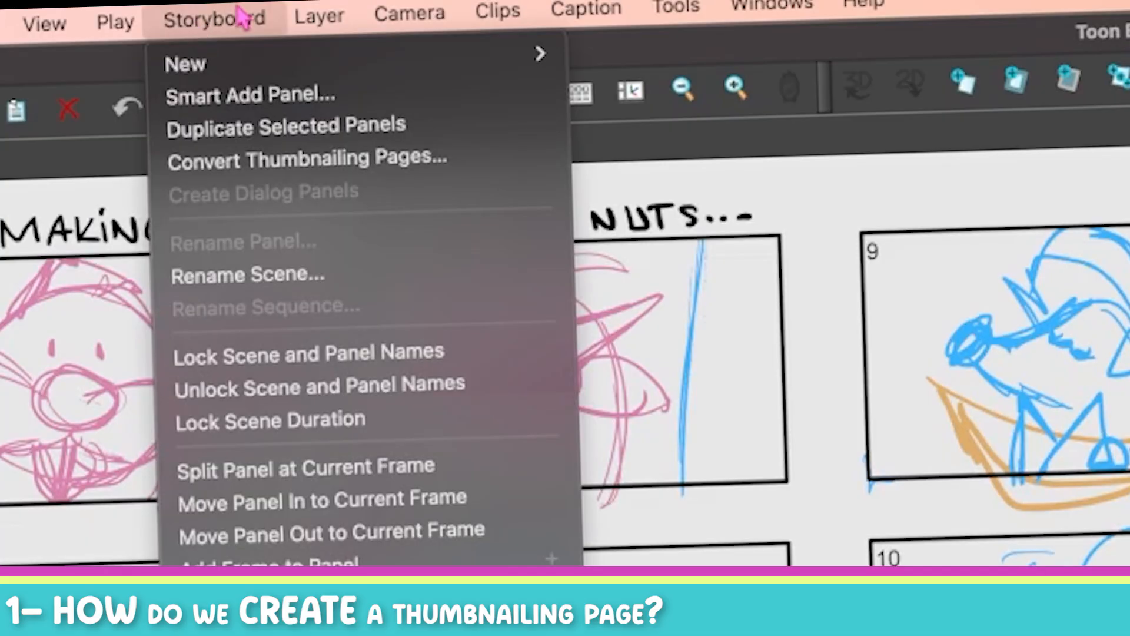
mouse_move(184, 64)
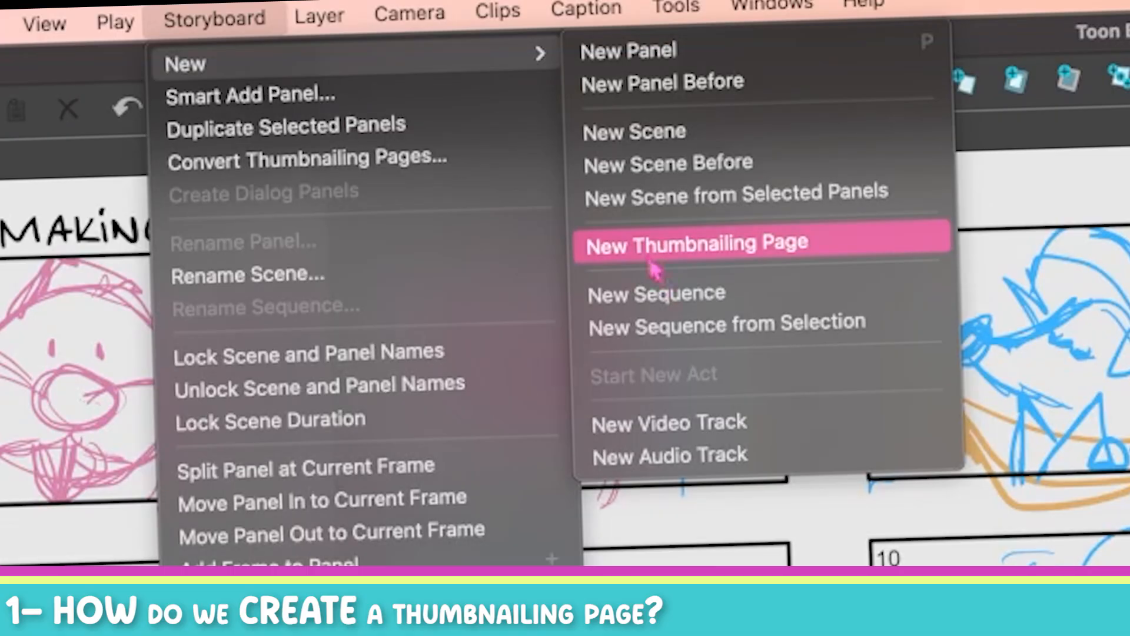
left_click(694, 244)
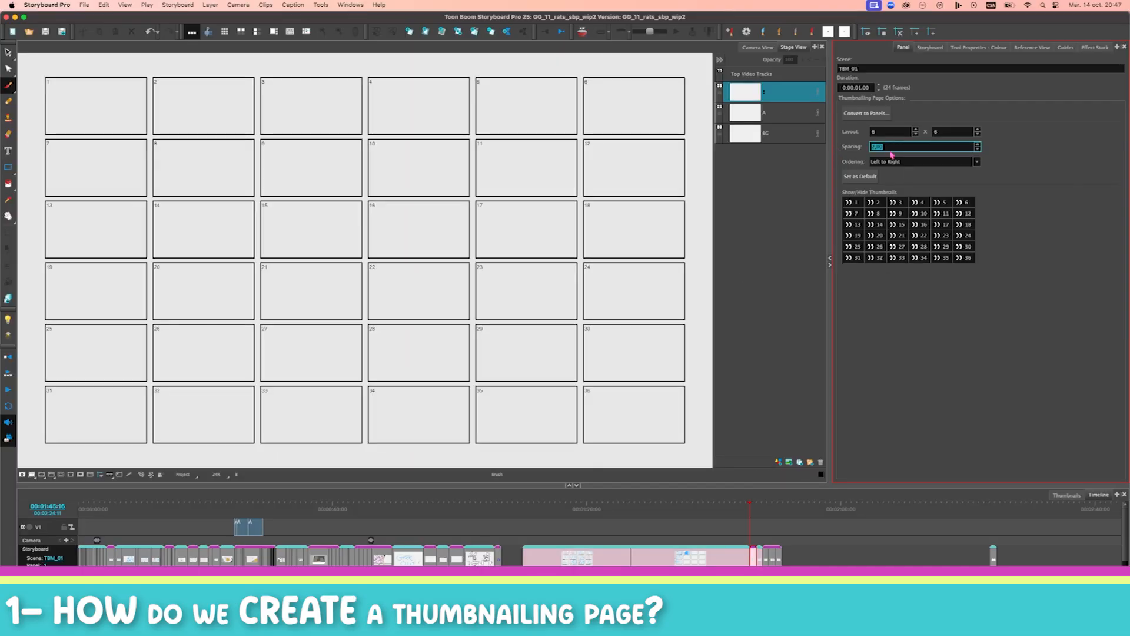
- Change TBM_01's layout to 4x4 with spacing 6 and set it as default
type("10,00")
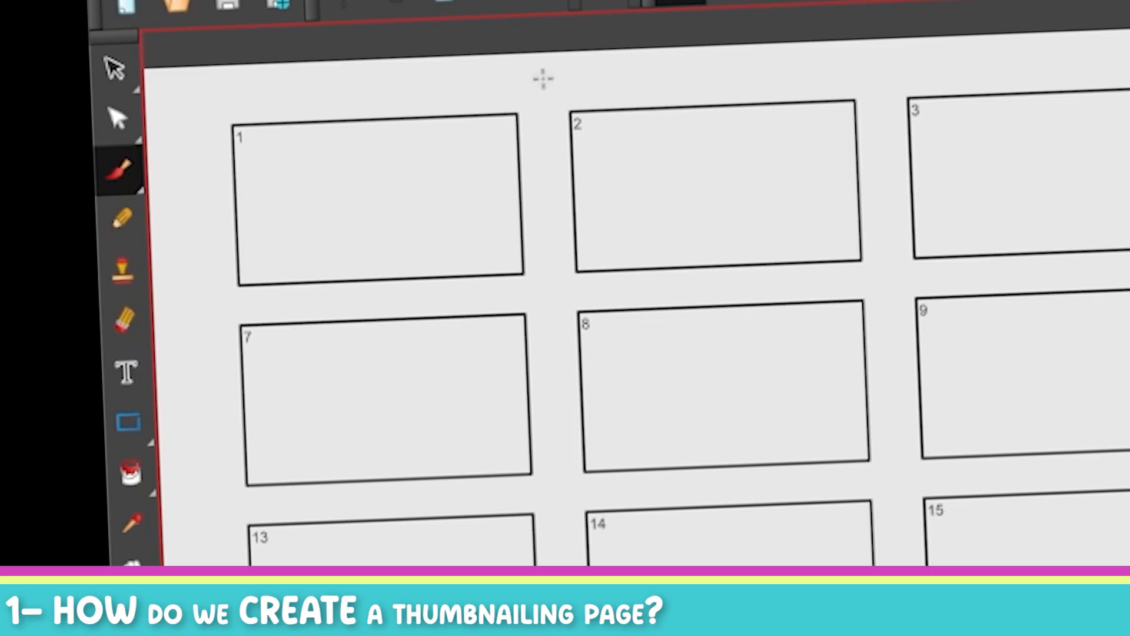
left_click_drag(544, 76, 566, 565)
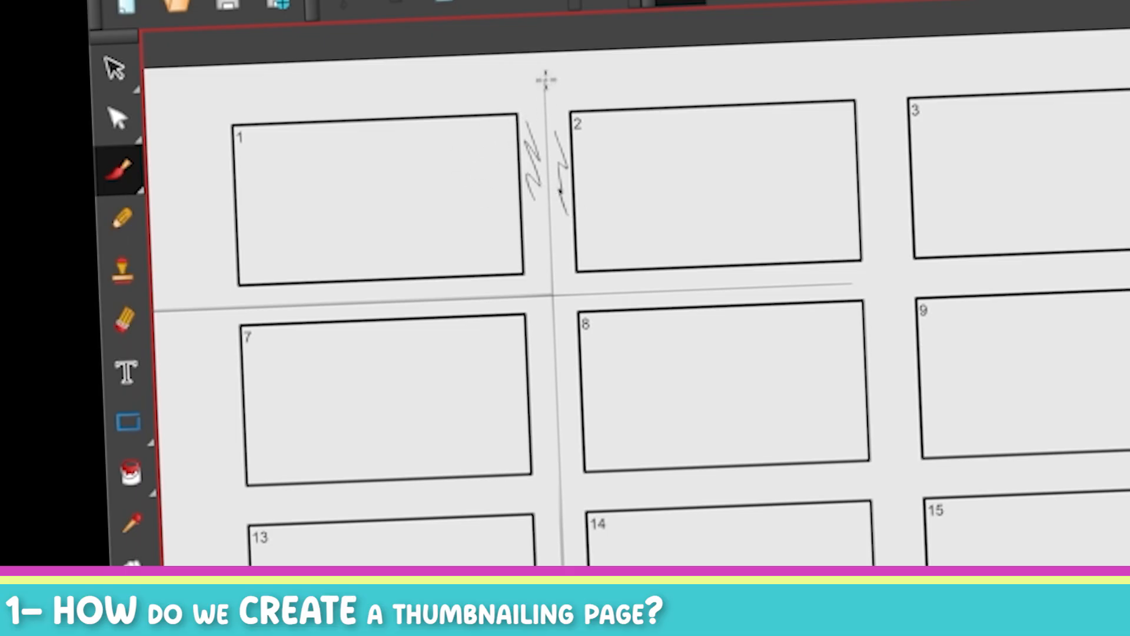
left_click_drag(545, 79, 212, 180)
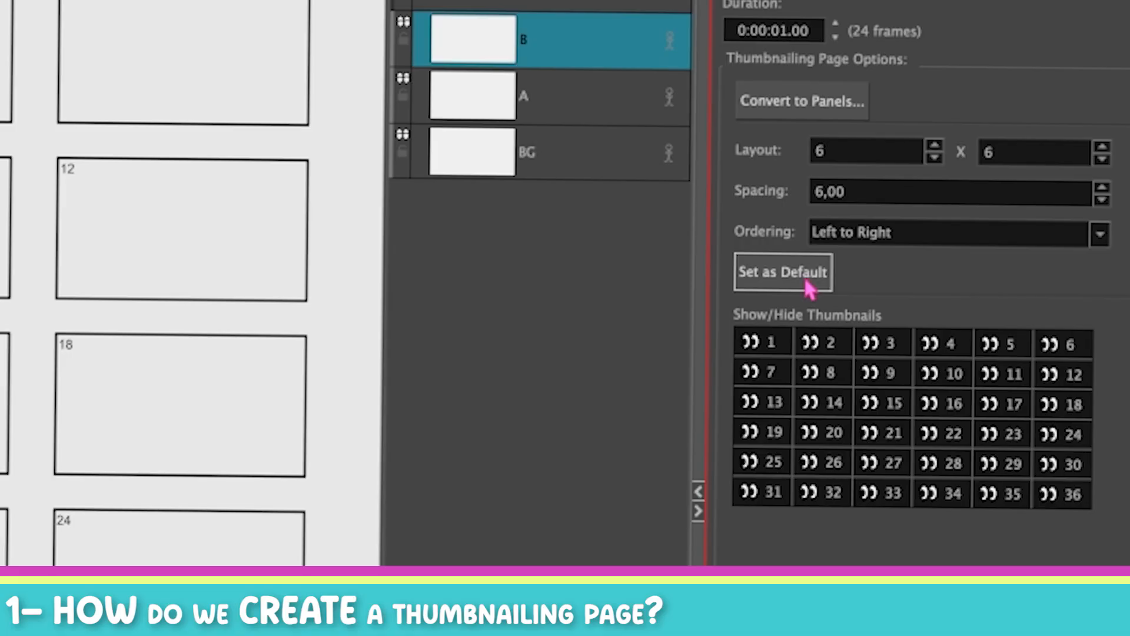
left_click(932, 157)
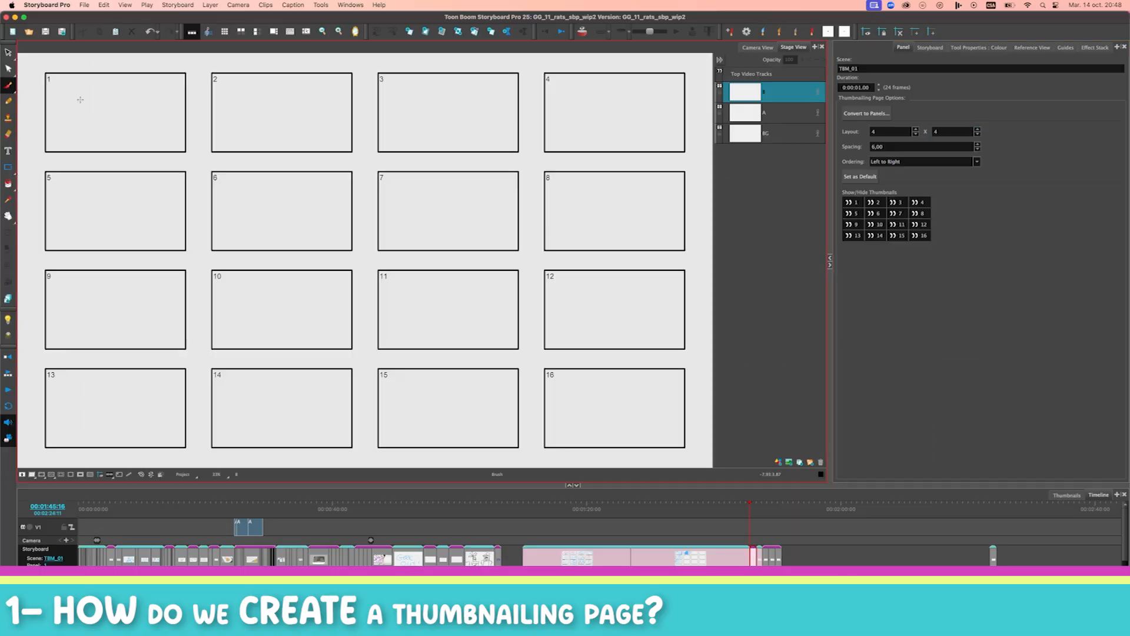
- Set thumbnail ordering to Top to Bottom, then Right, and select layer A via BG
left_click_drag(105, 98, 346, 385)
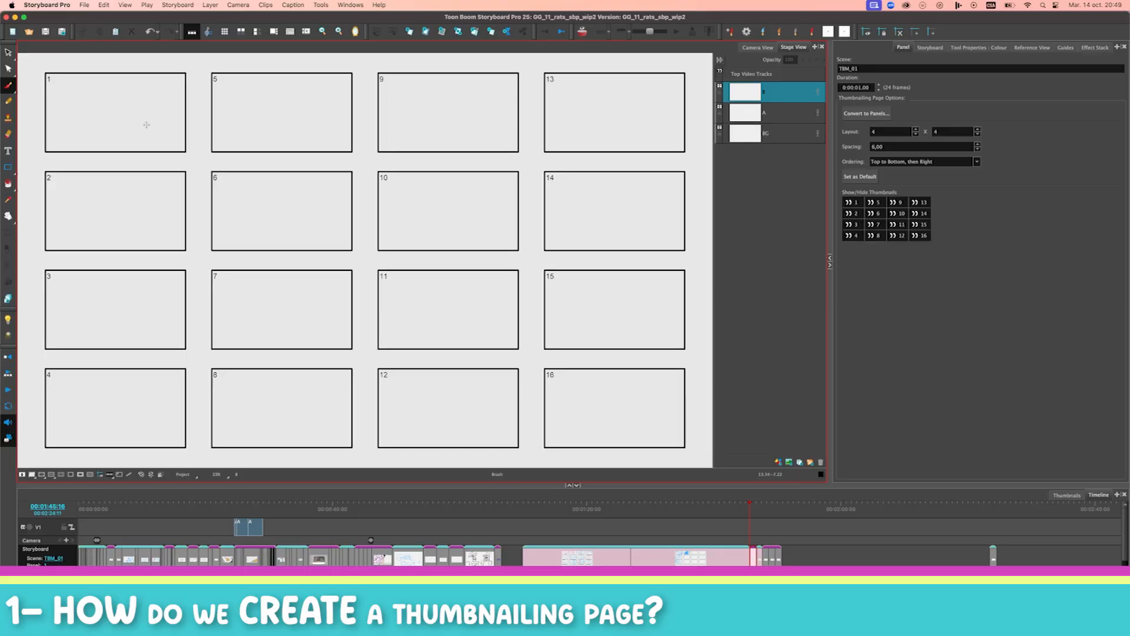
left_click(767, 132)
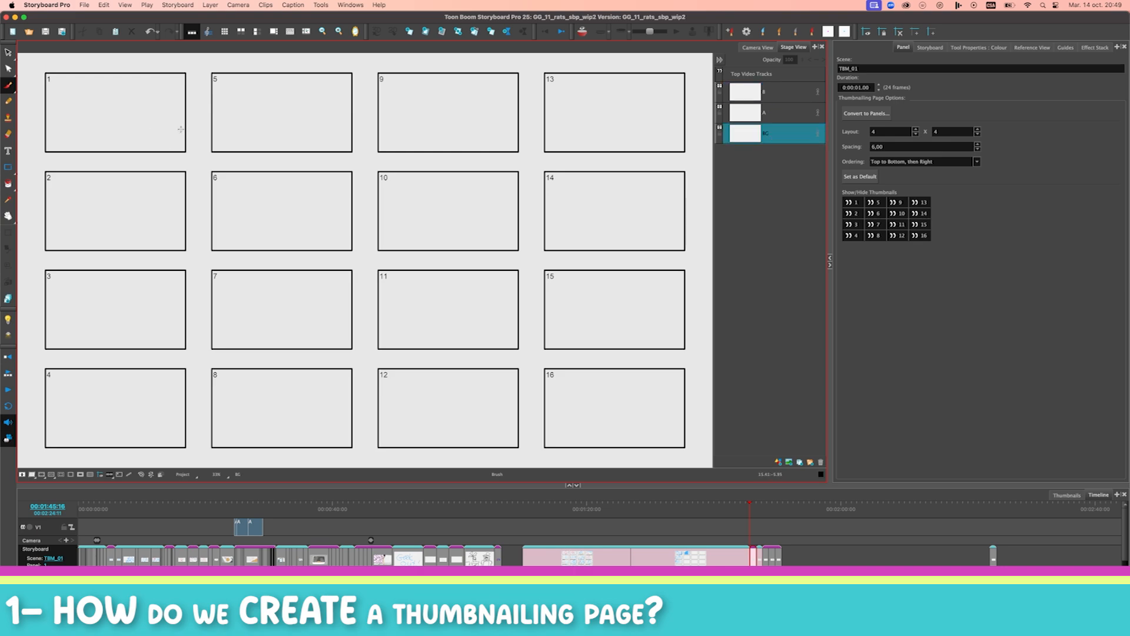
left_click(771, 112)
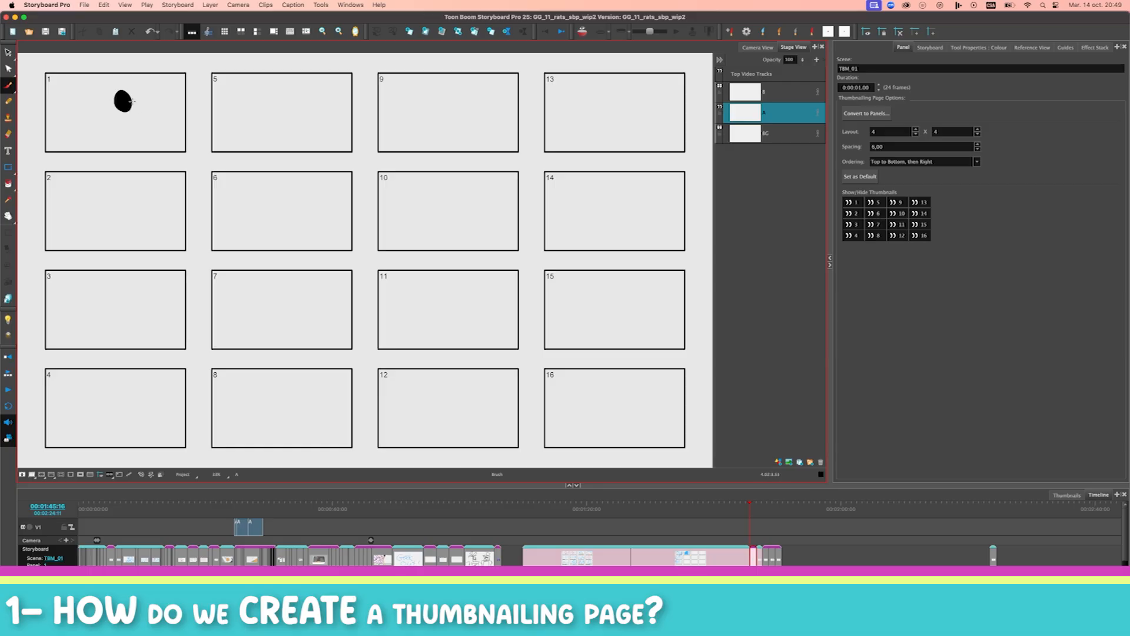
- Check the Brush properties and sketch a small test circle in thumbnail 1
left_click(977, 48)
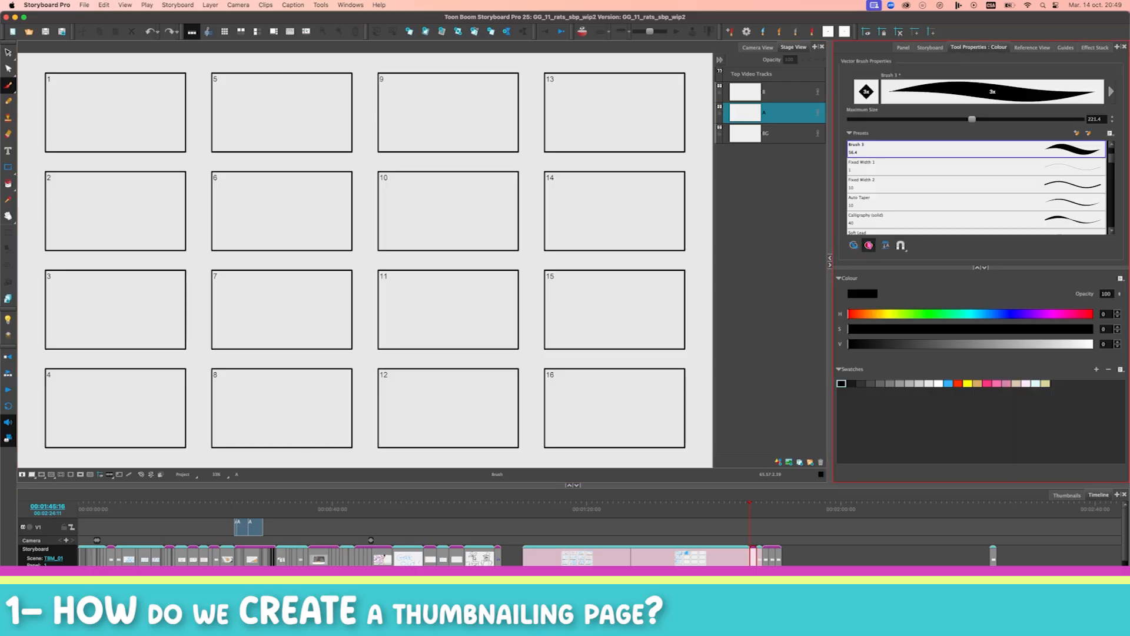
left_click(902, 48)
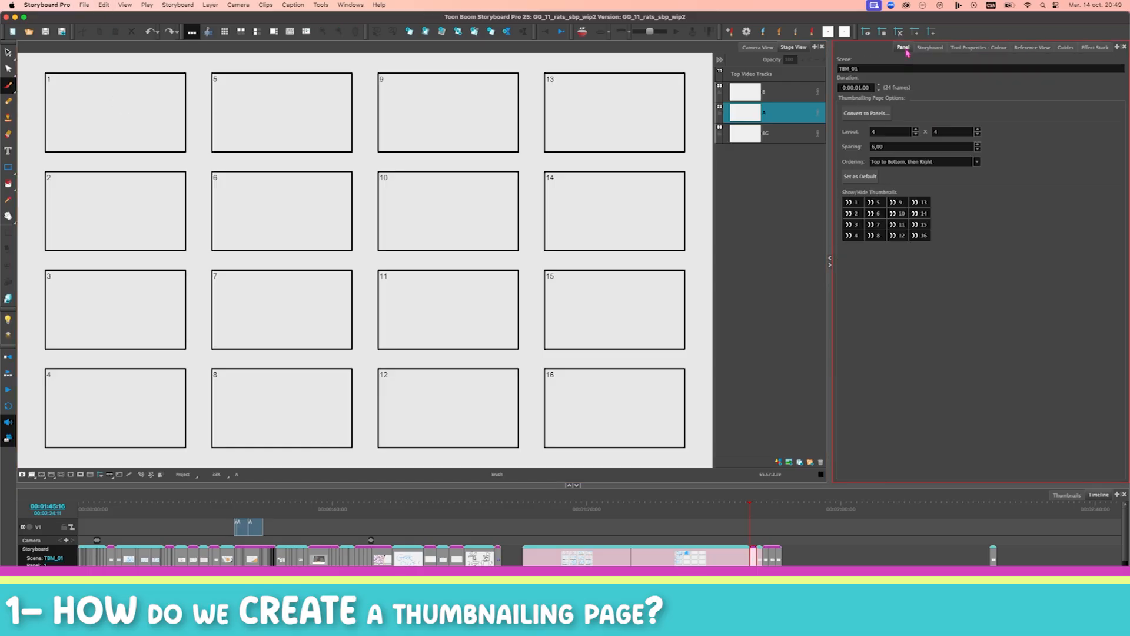
left_click_drag(122, 99, 134, 116)
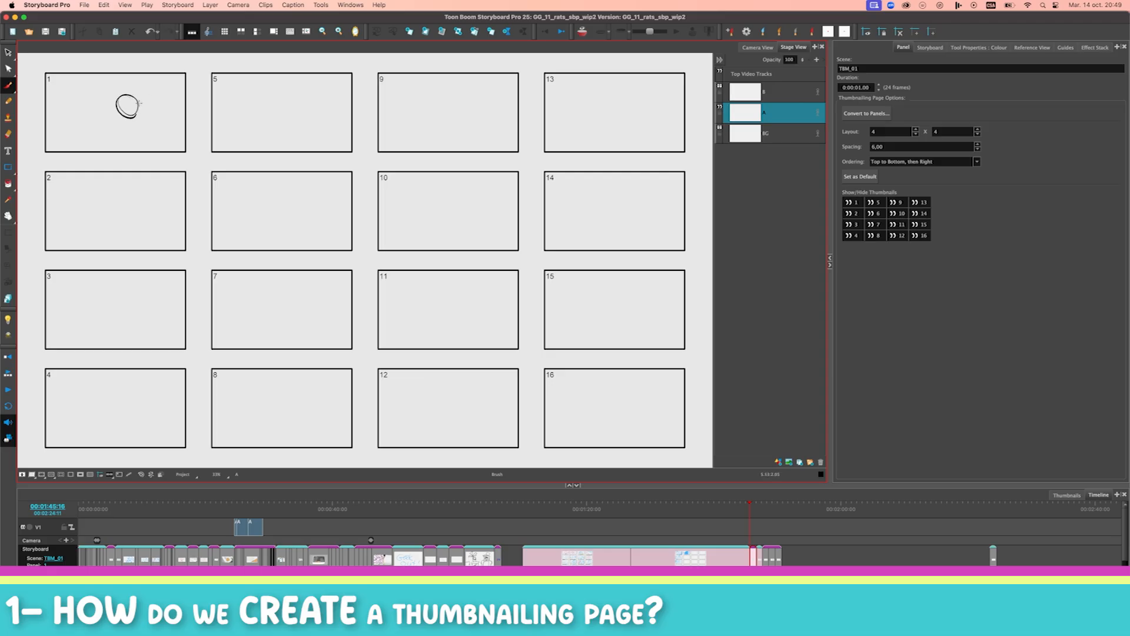
left_click_drag(137, 105, 177, 137)
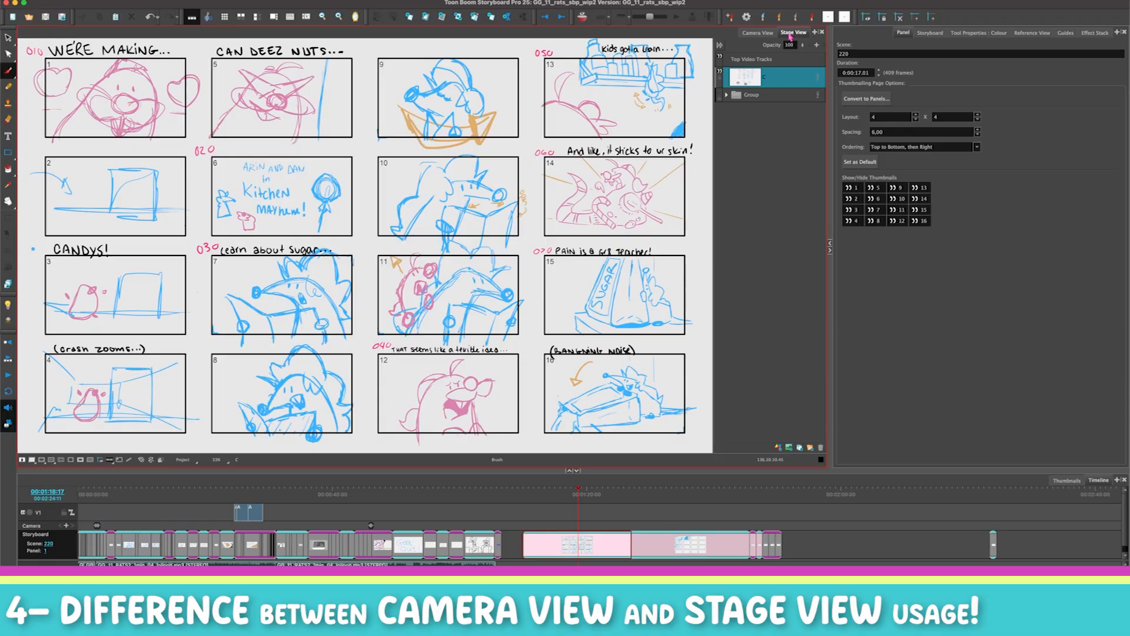
- Switch from Stage View to Camera View and jump to panel 6, Kitchen Mayhem
left_click(756, 33)
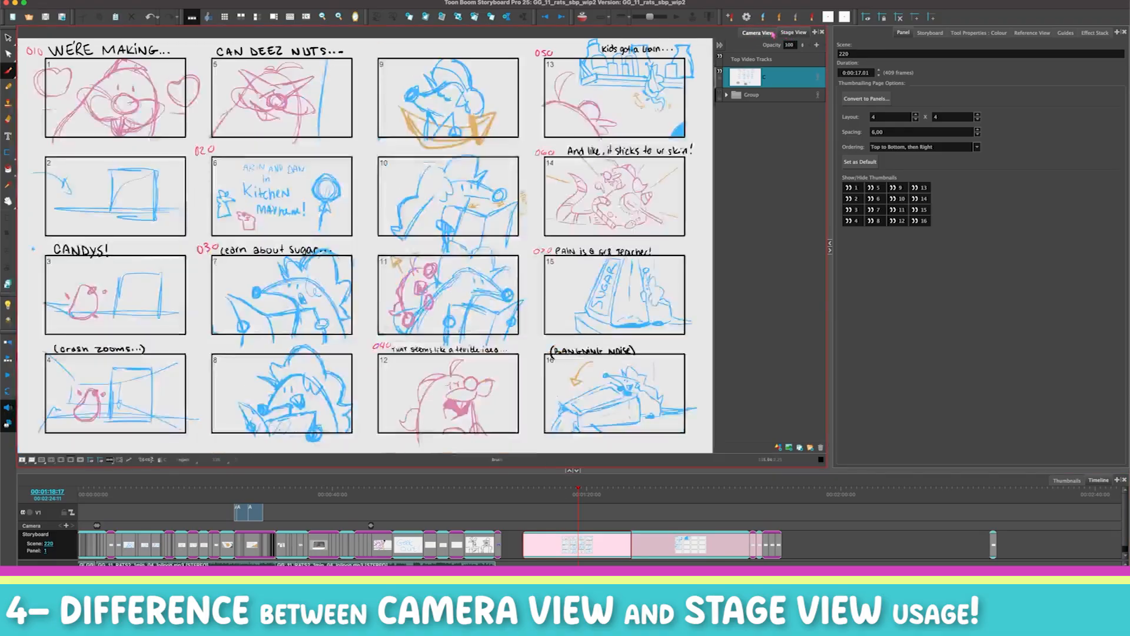
left_click(793, 32)
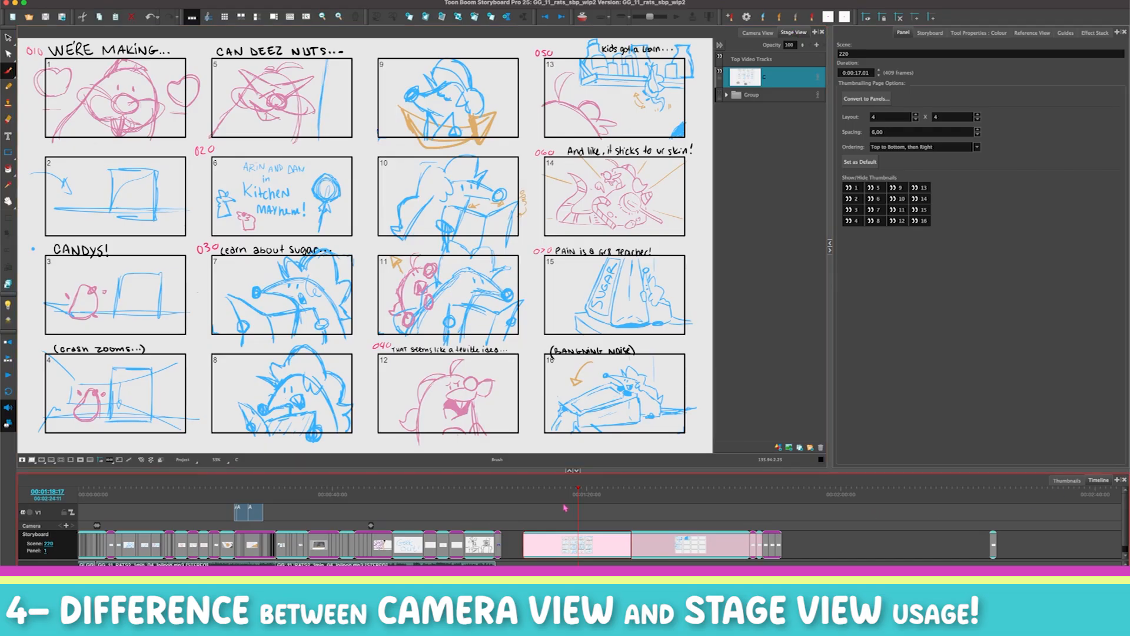
left_click(532, 494)
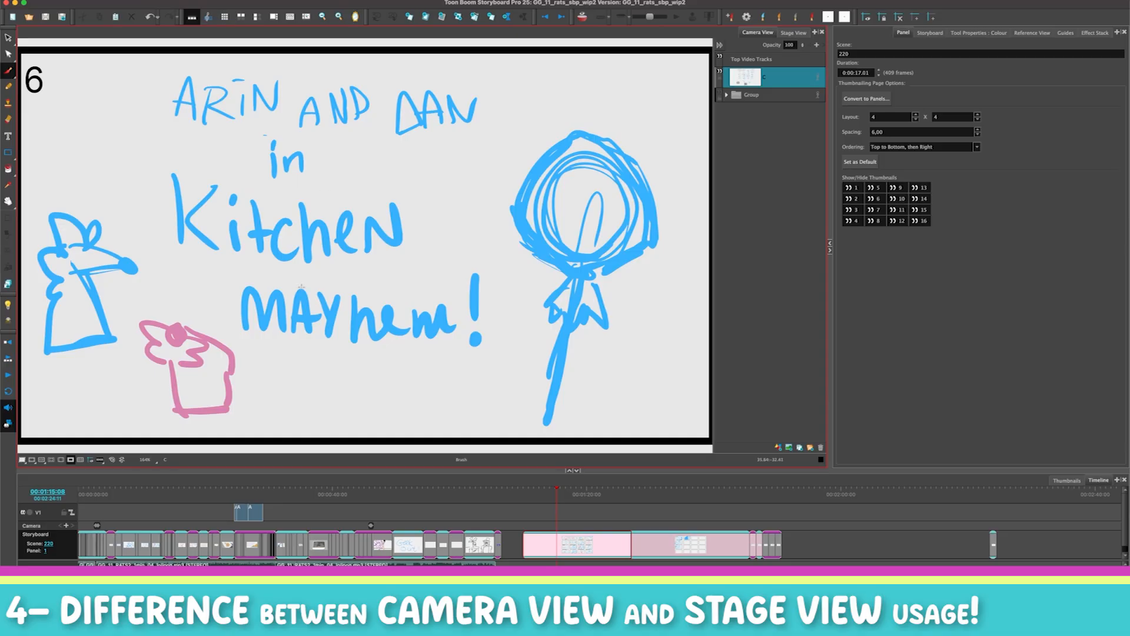
left_click(792, 33)
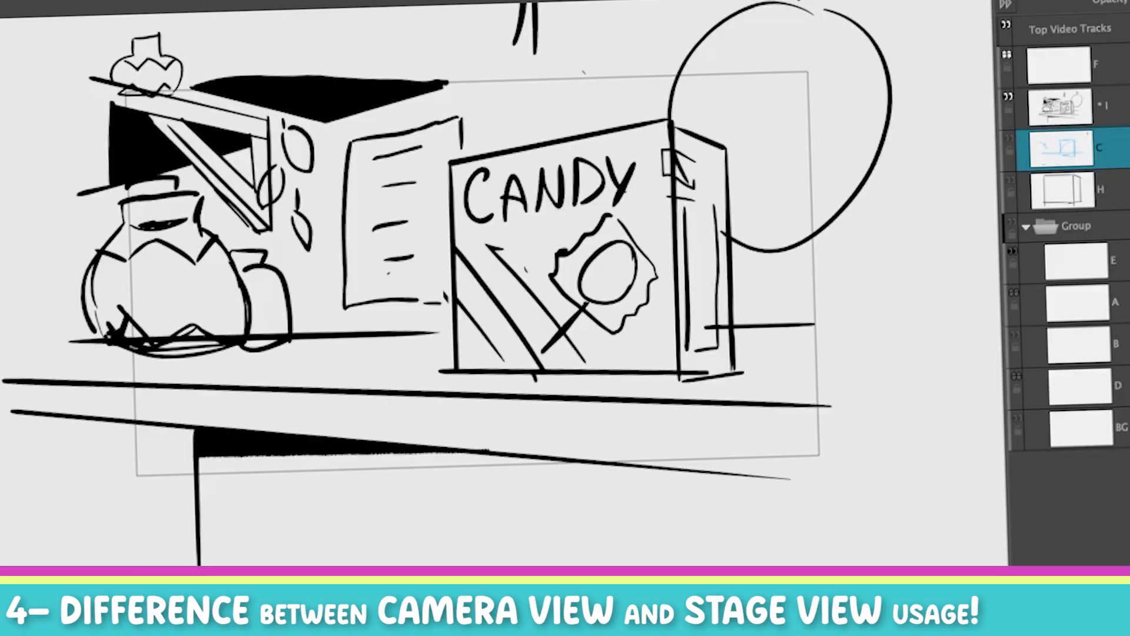
- Switch the view back to display scene 220's sketched 4x4 thumbnail page
left_click(793, 31)
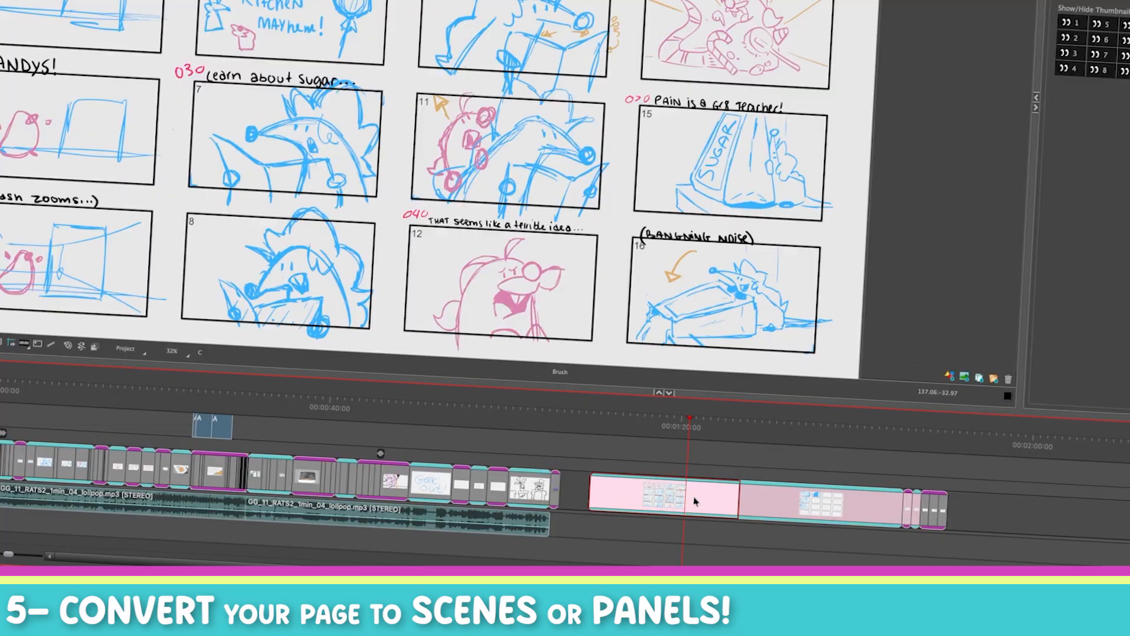
- Open the Convert to Panels options for scene 220's page, with Ignore empty panels ticked
right_click(692, 501)
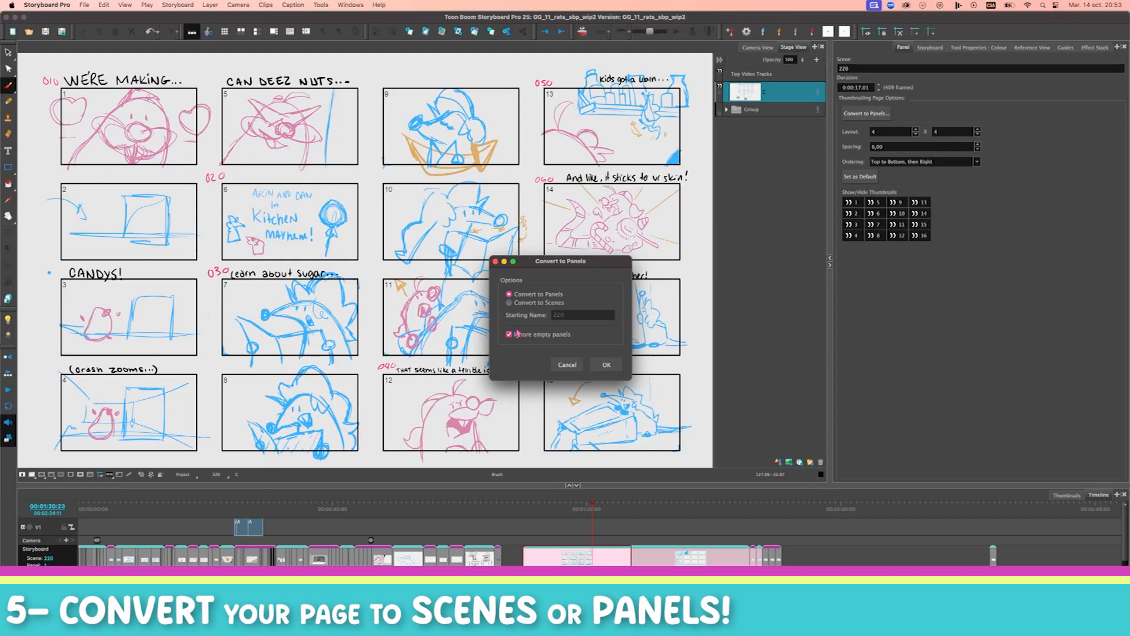
left_click(606, 364)
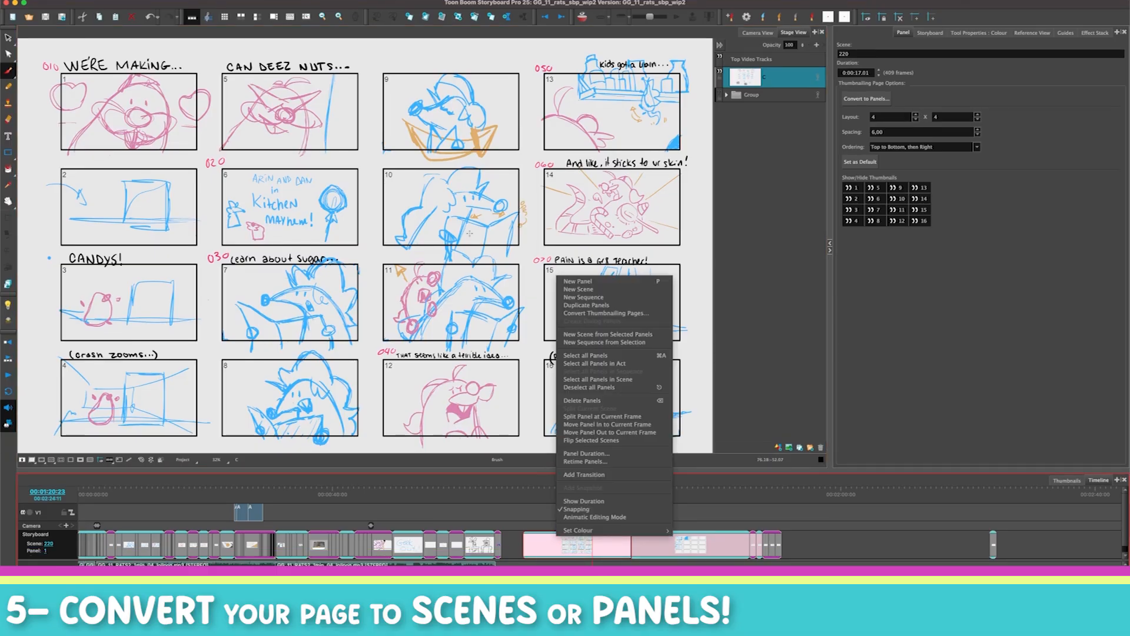
mouse_move(586, 305)
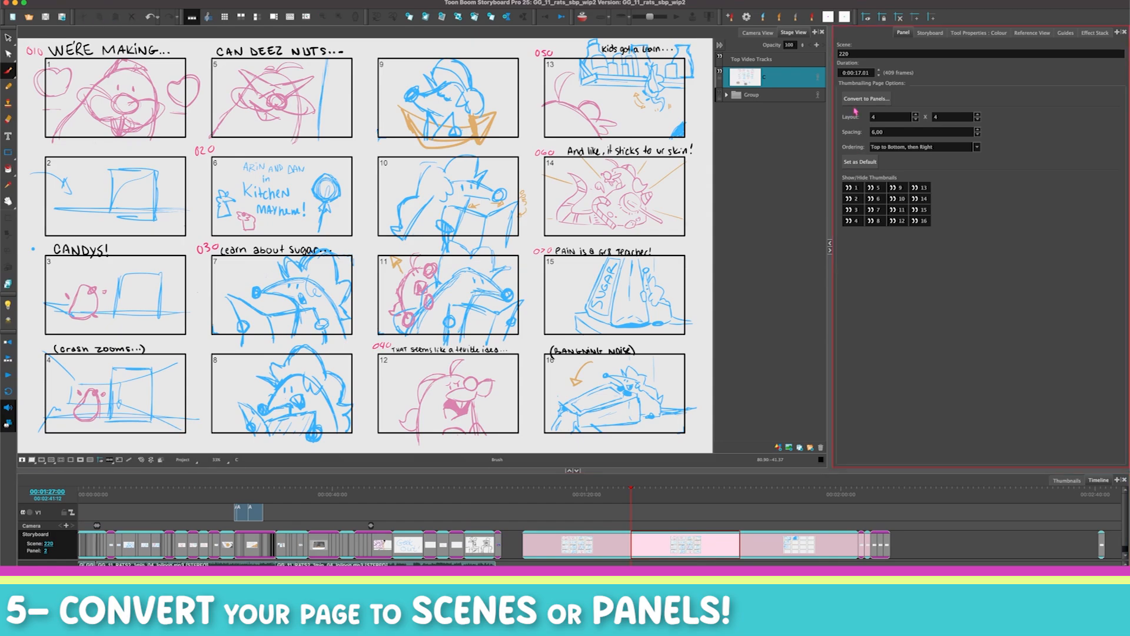
left_click(866, 99)
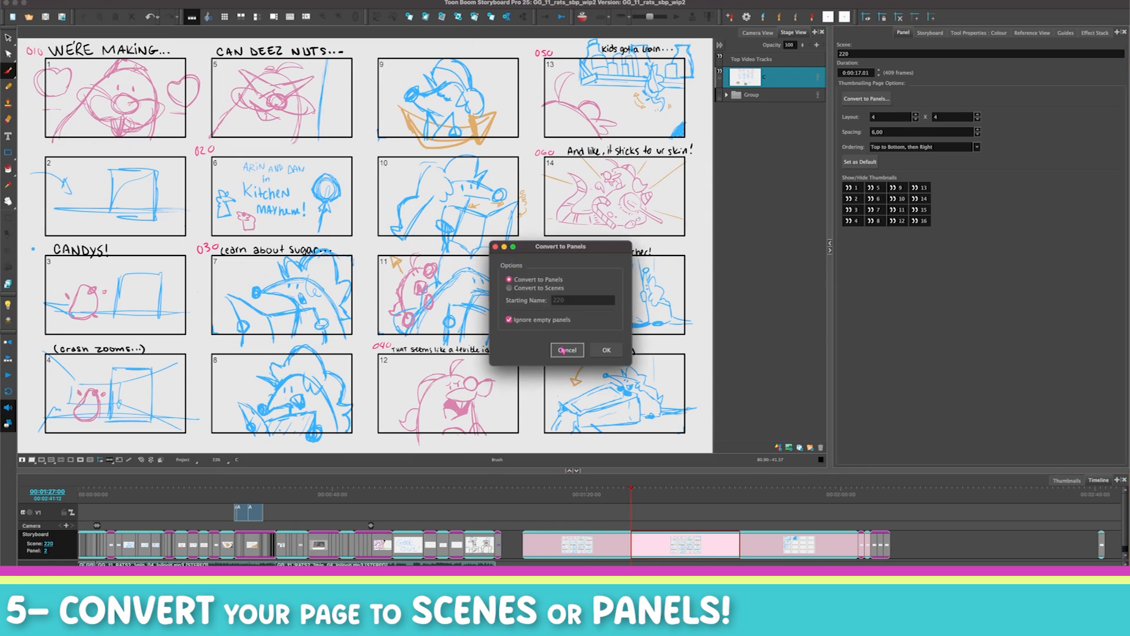
left_click(606, 349)
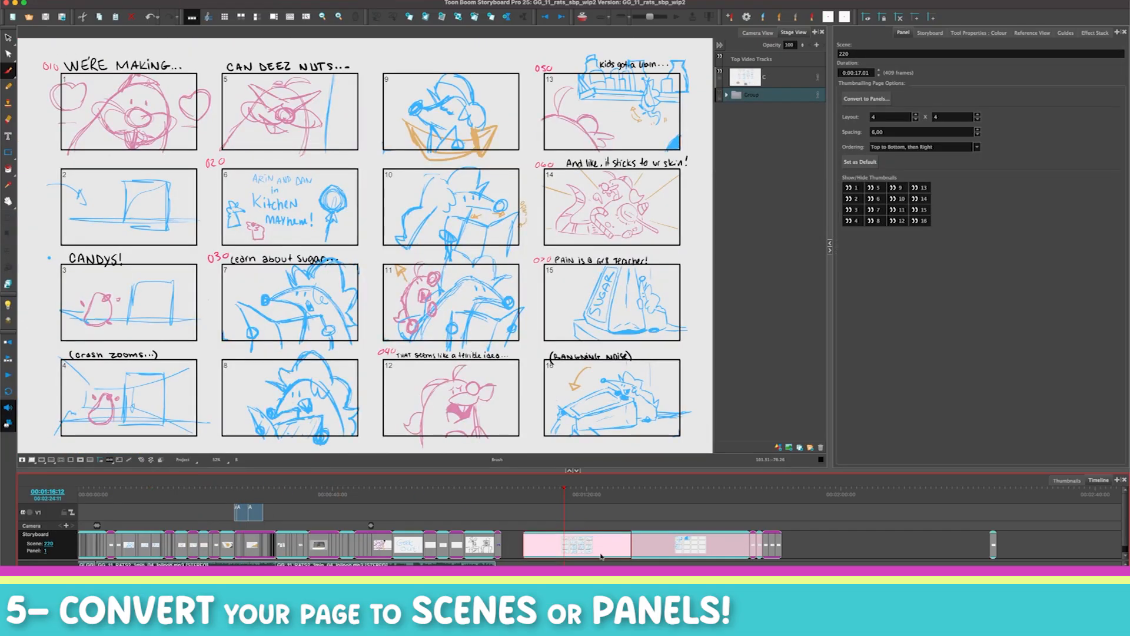
right_click(601, 555)
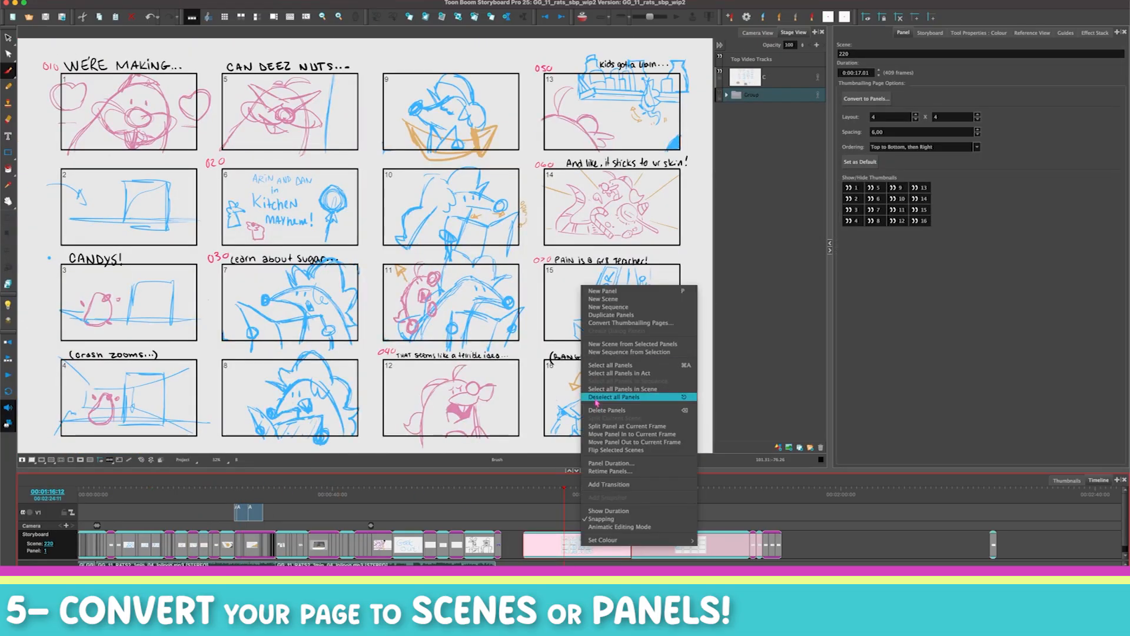
left_click(629, 322)
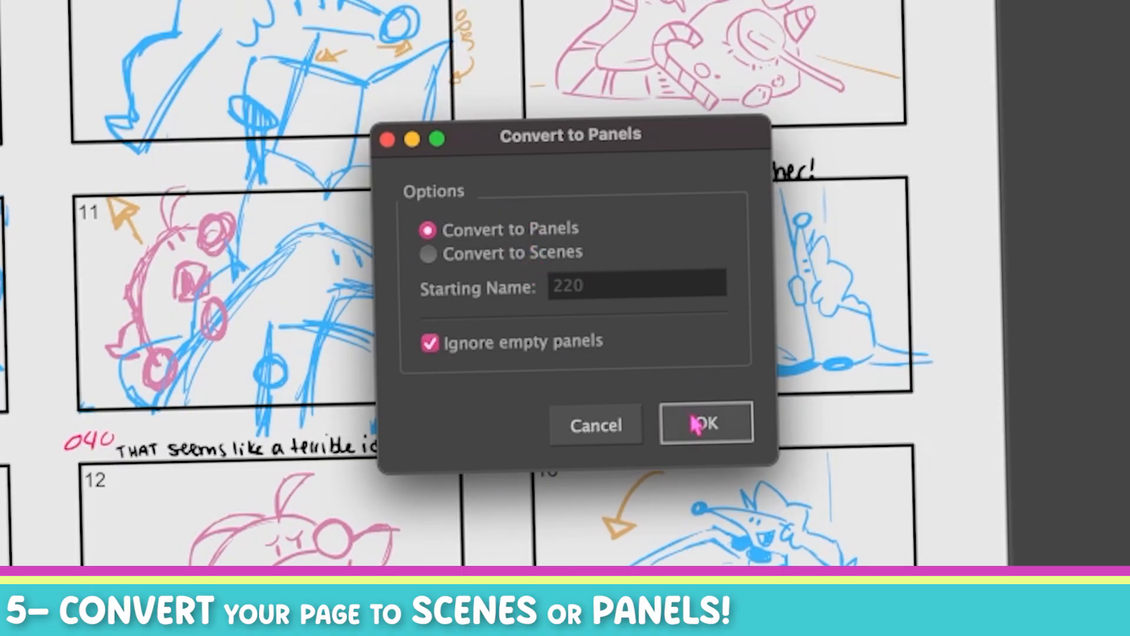
- Confirm the conversion into sixteen panels, then reselect the original thumbnail page clip
left_click(705, 423)
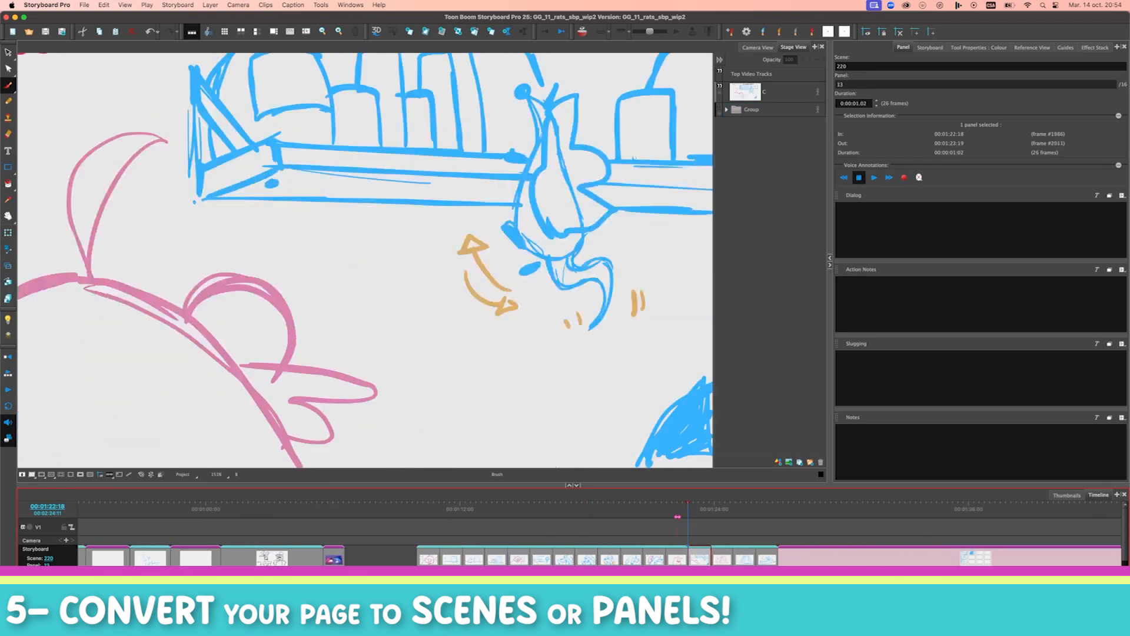
left_click(508, 504)
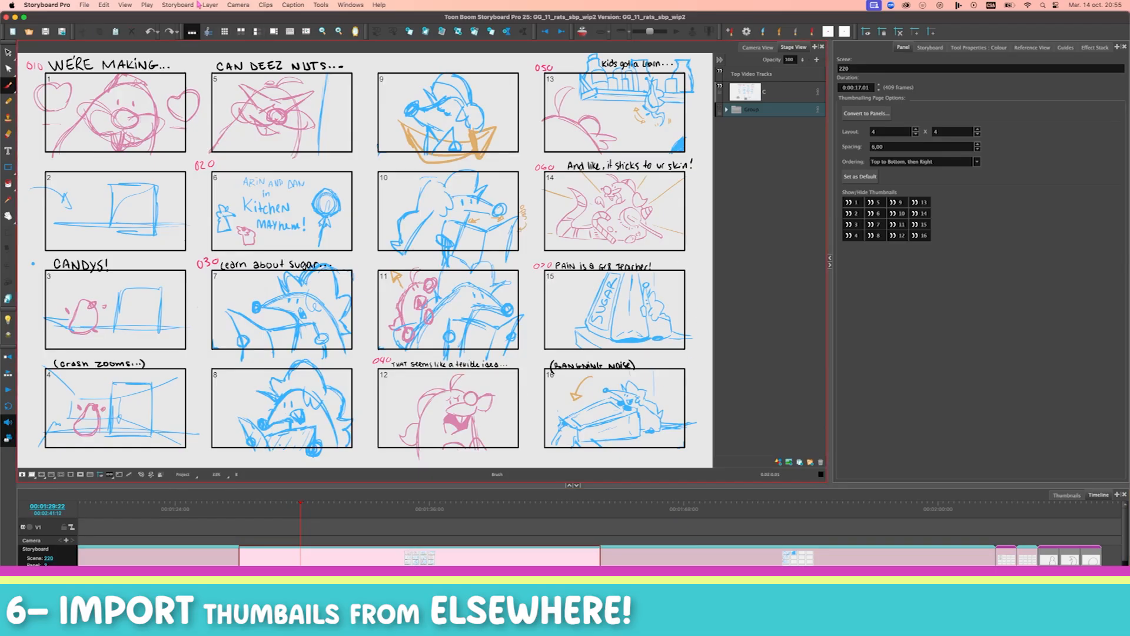
- Add blank 4x4 thumbnailing page 220_A and start File > Import > Images as Layers
left_click(176, 5)
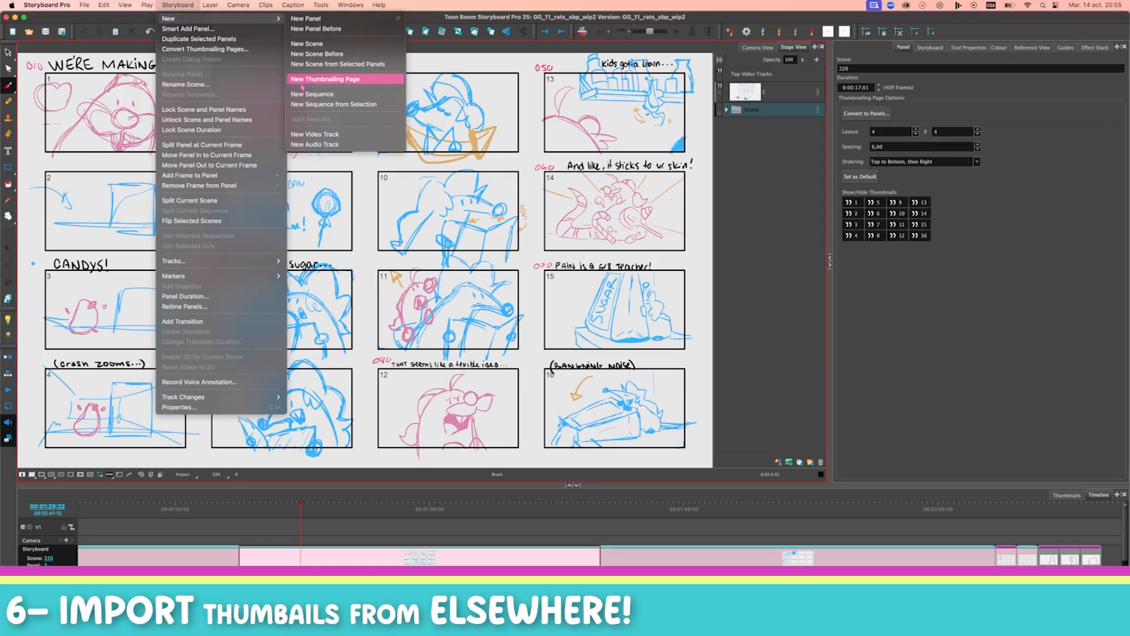
left_click(325, 78)
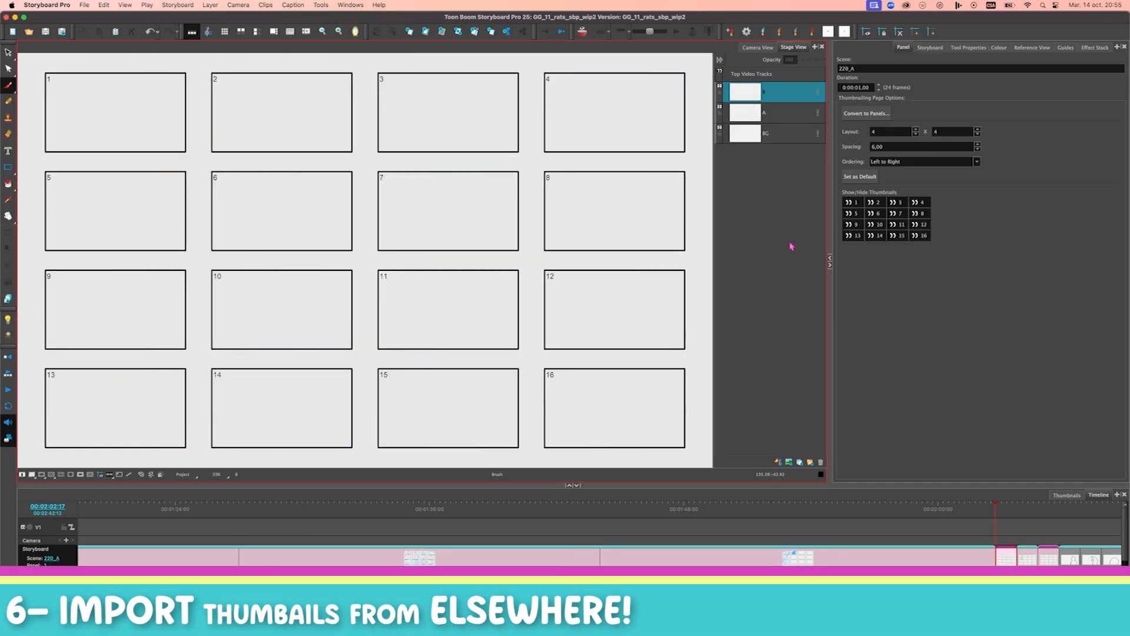
left_click(83, 5)
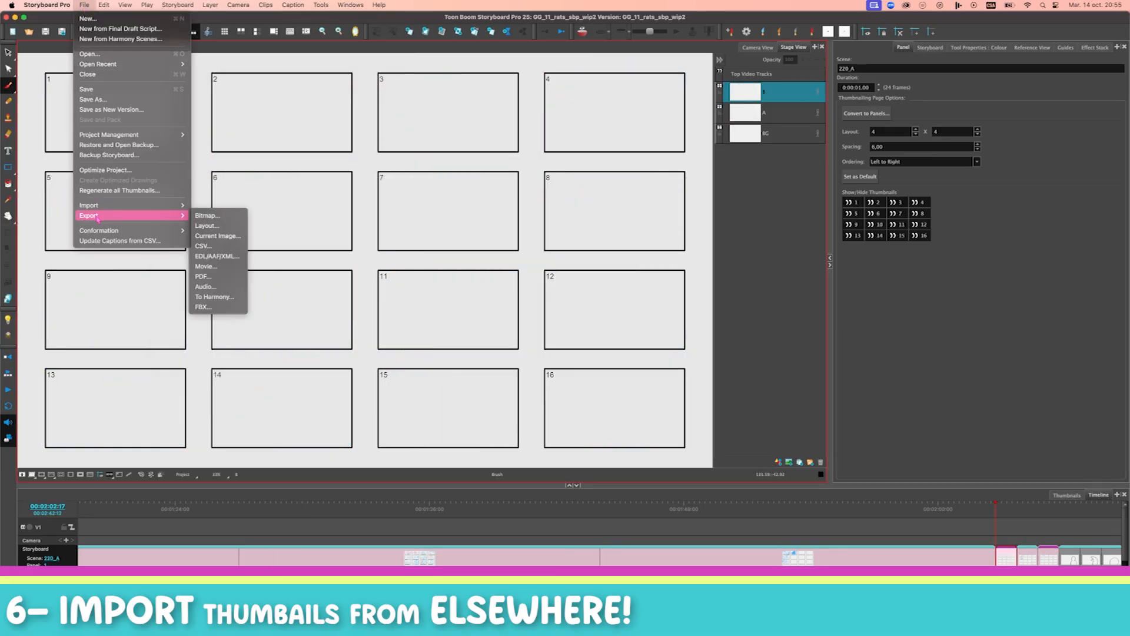
mouse_move(207, 225)
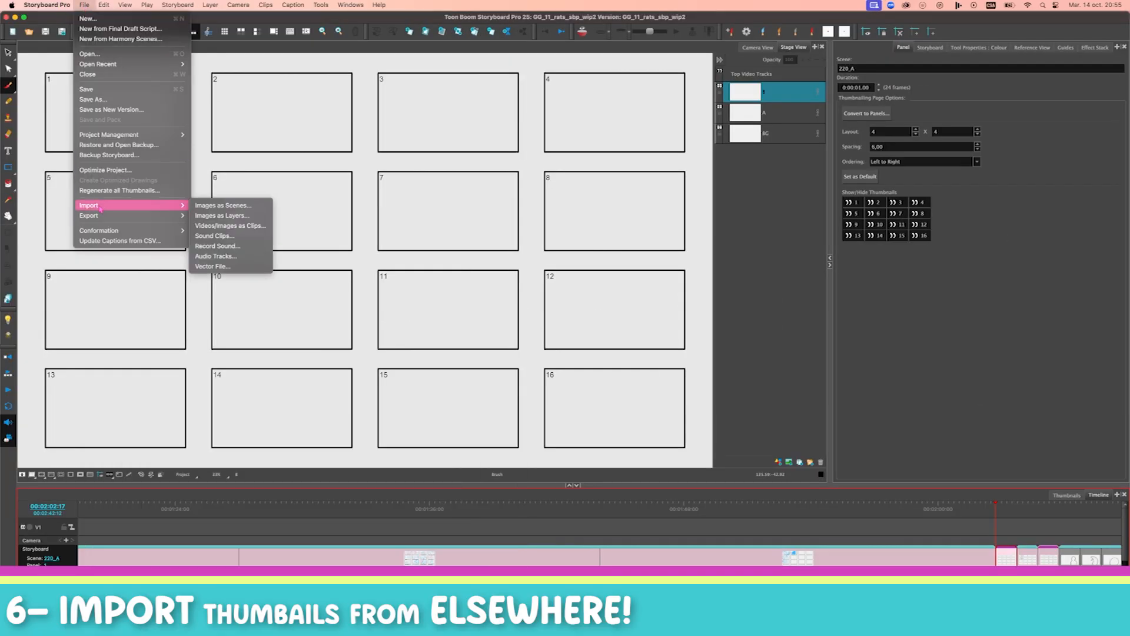
mouse_move(222, 215)
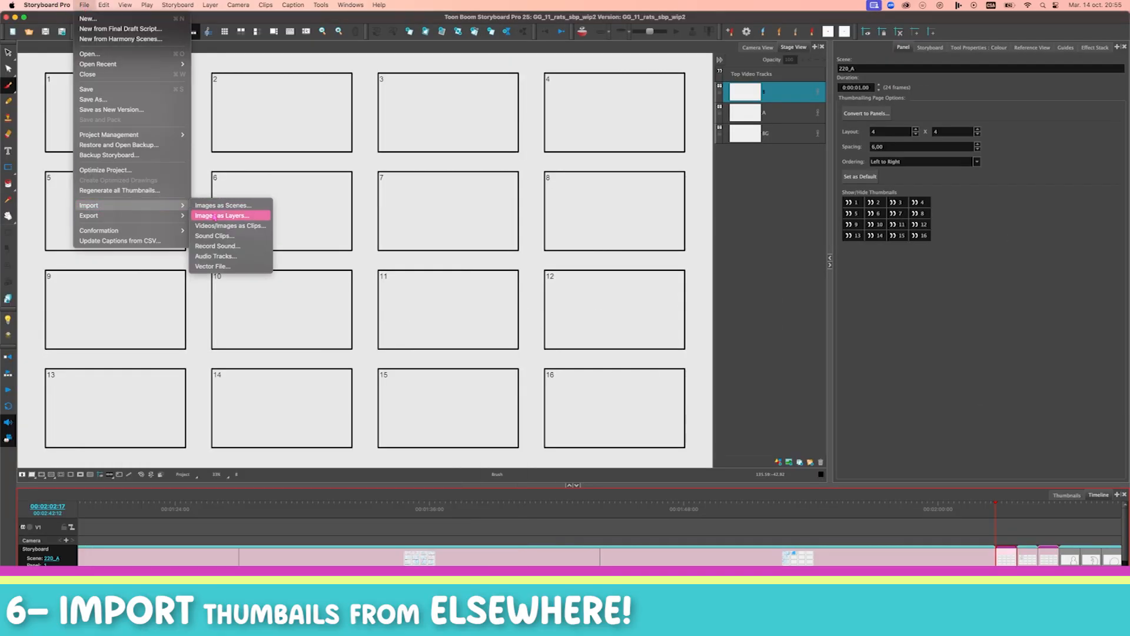
left_click(222, 215)
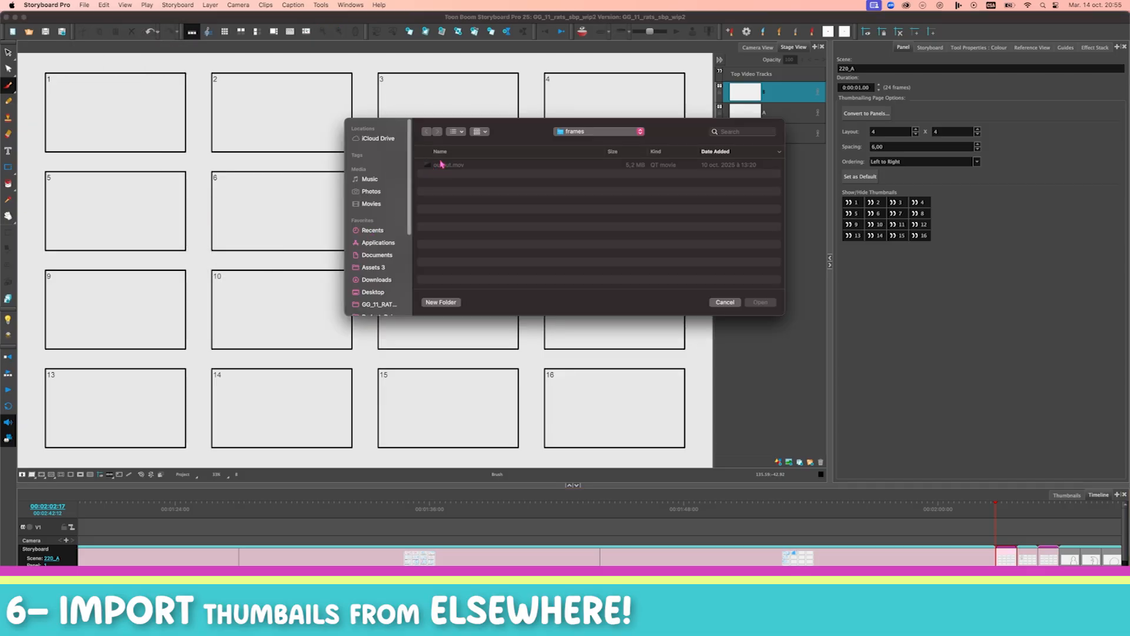
- Import the JPEG sketch from the Desktop folder
left_click(372, 292)
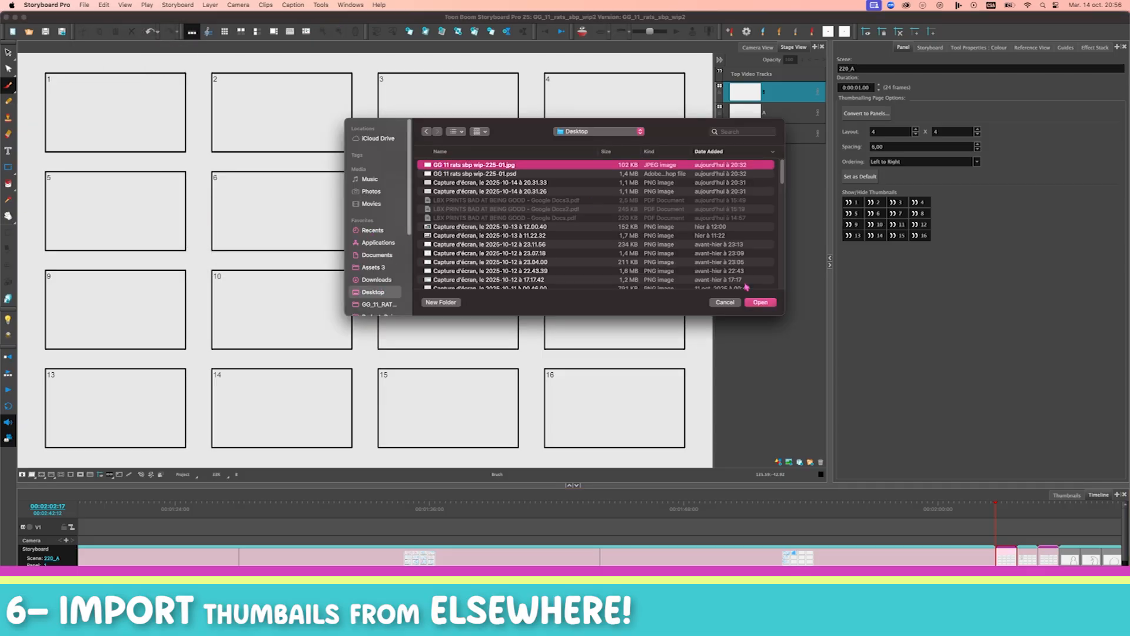
left_click(759, 301)
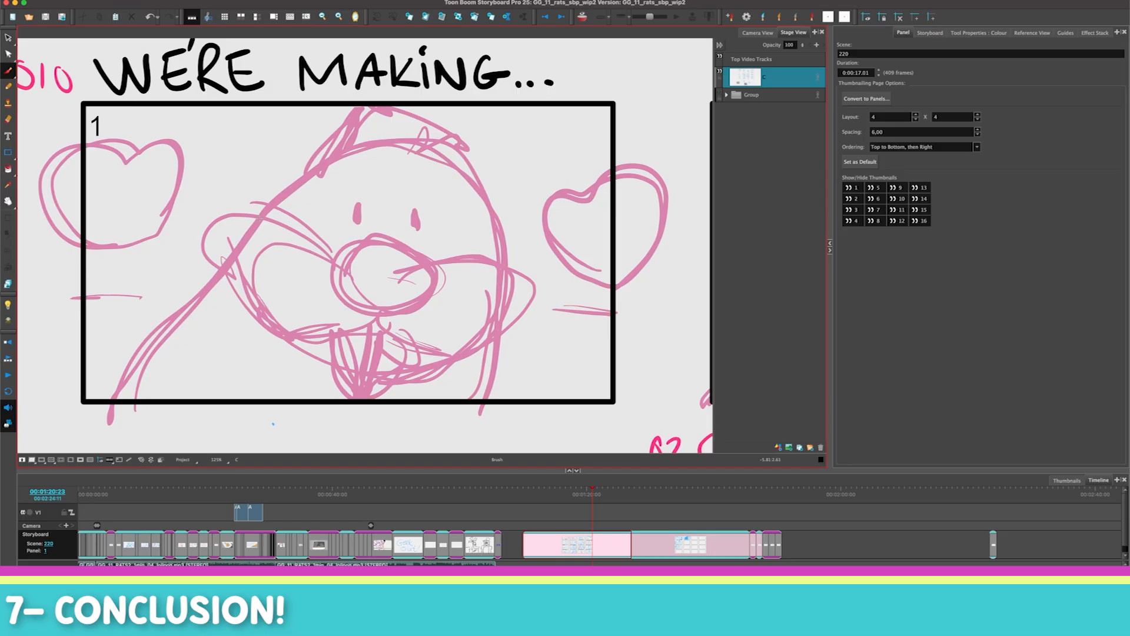
mouse_move(288, 164)
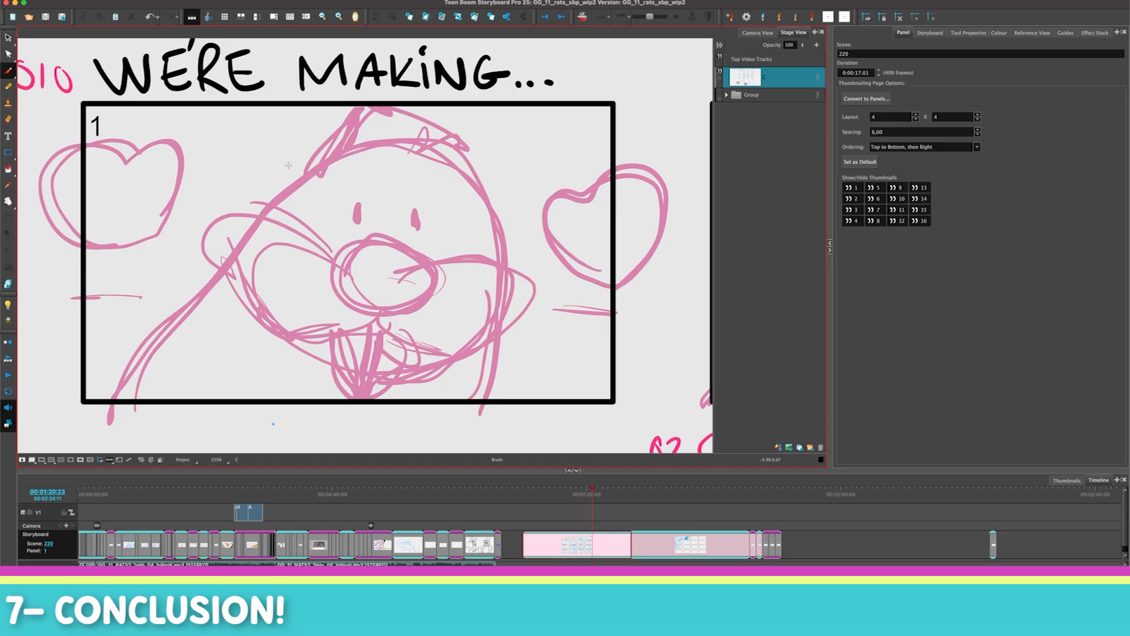